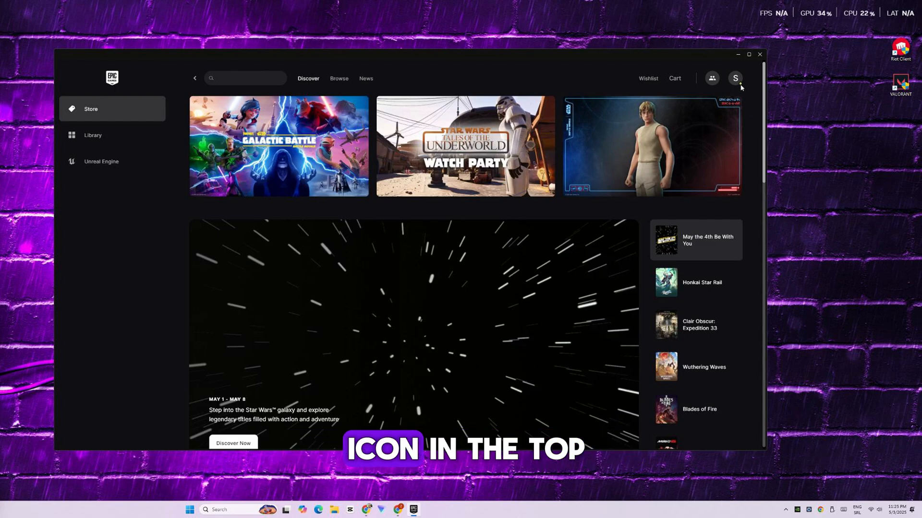
- Reach the Epic Games account settings page via the launcher's profile menu
left_click(734, 78)
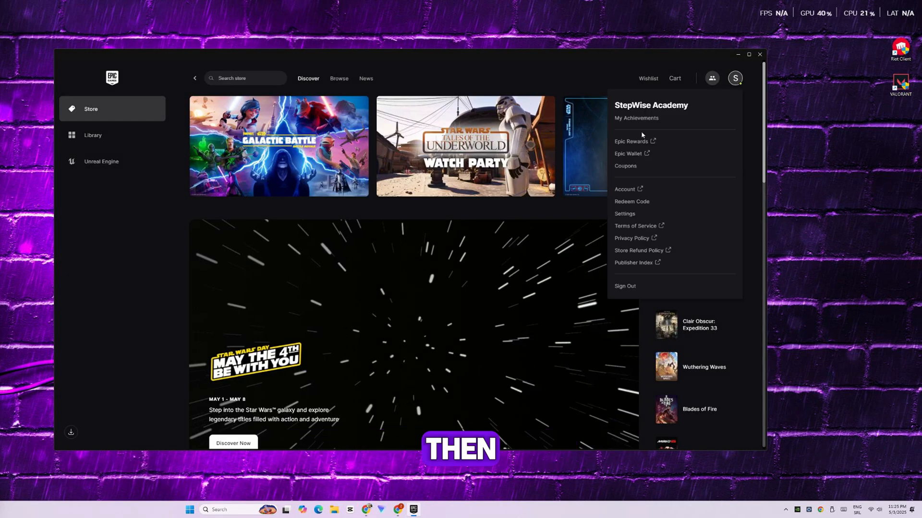
mouse_move(625, 192)
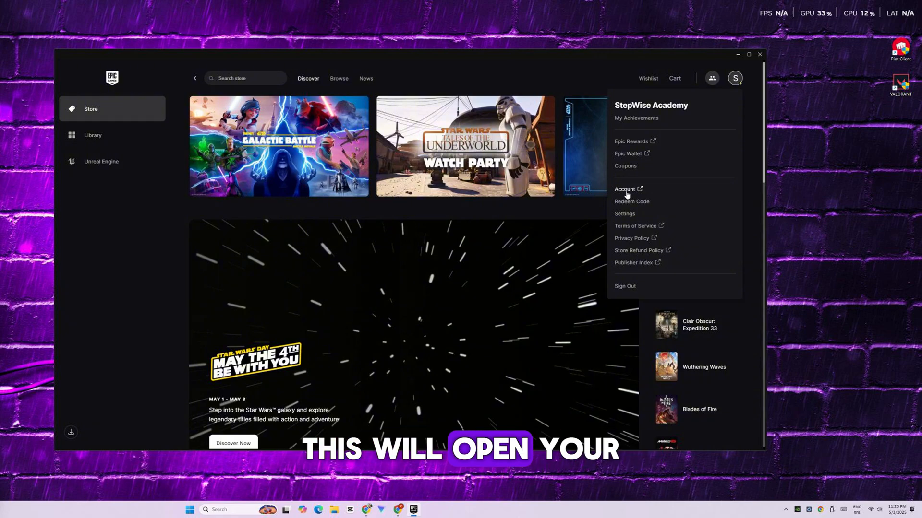
left_click(625, 189)
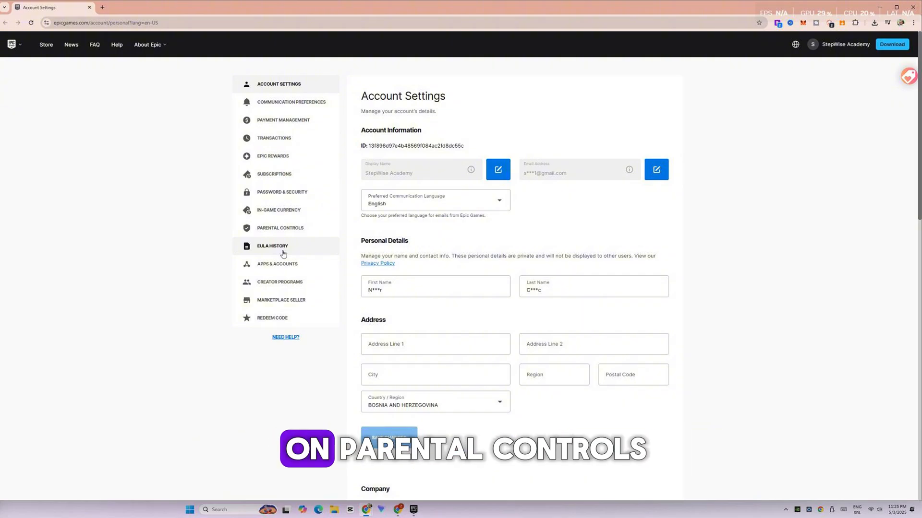
- Unlock the Parental Controls page by entering and confirming the PIN
left_click(279, 228)
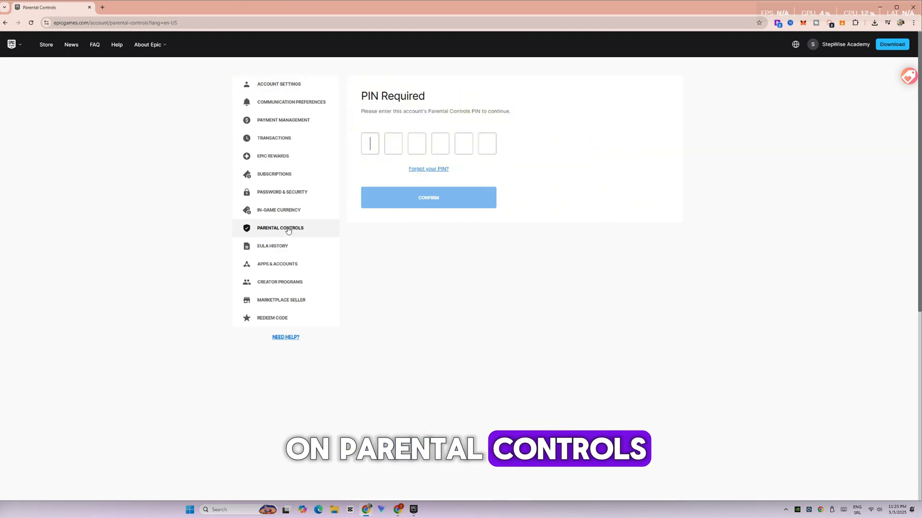
type("123")
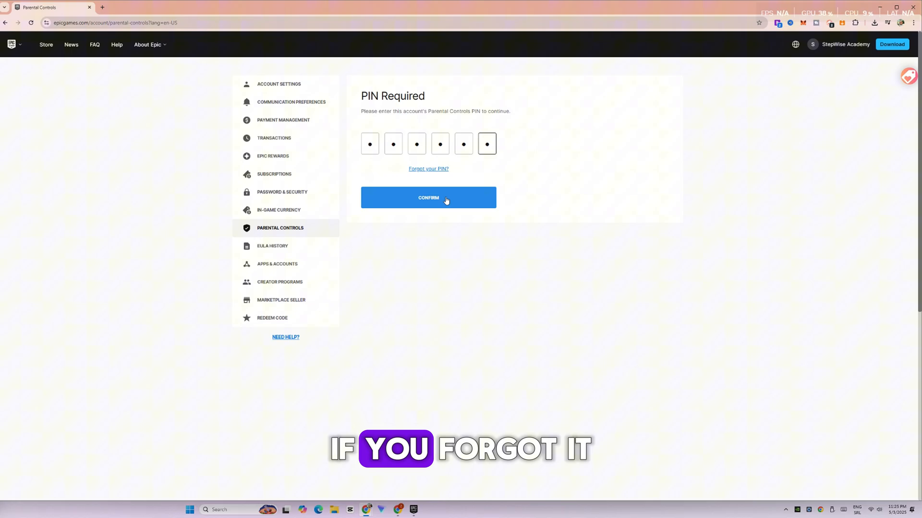
left_click(428, 198)
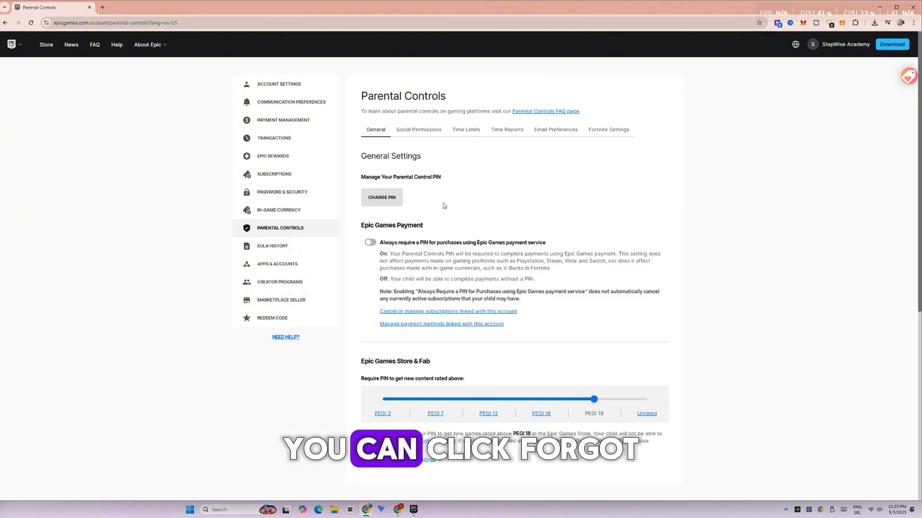
- Expand the PEGI rating explanations and test the slider from PEGI 3 back to PEGI 18
scroll("down", 3)
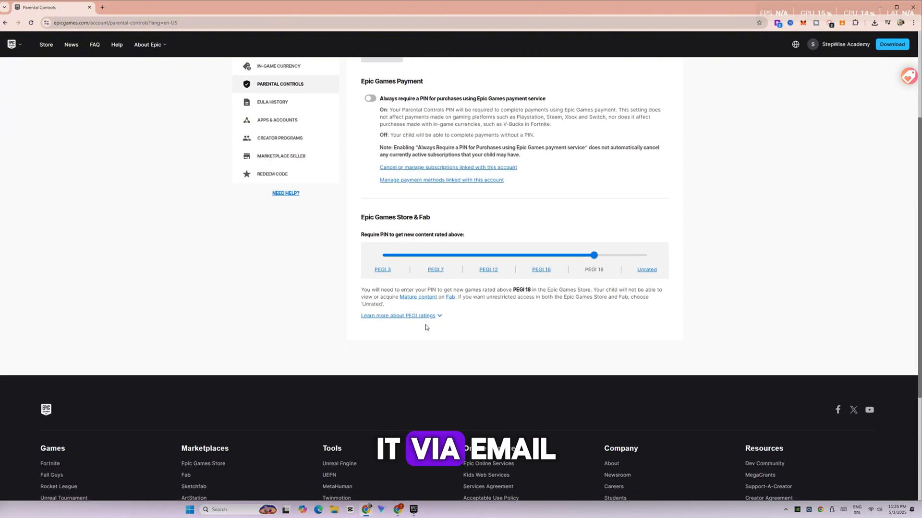
left_click(398, 315)
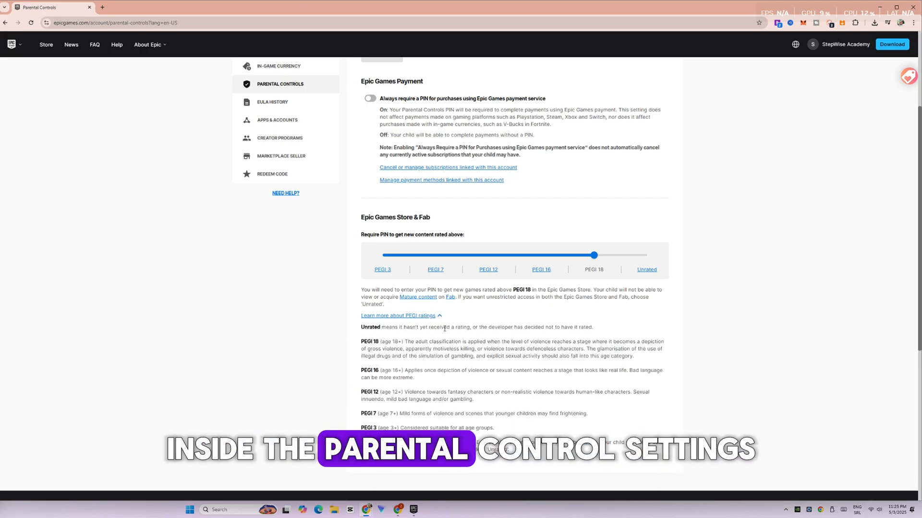
left_click_drag(592, 255, 383, 254)
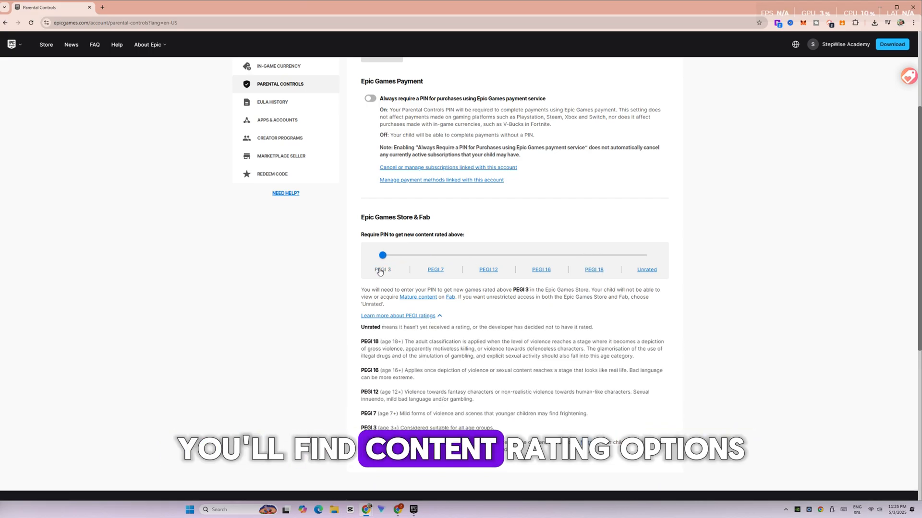
left_click_drag(383, 254, 592, 255)
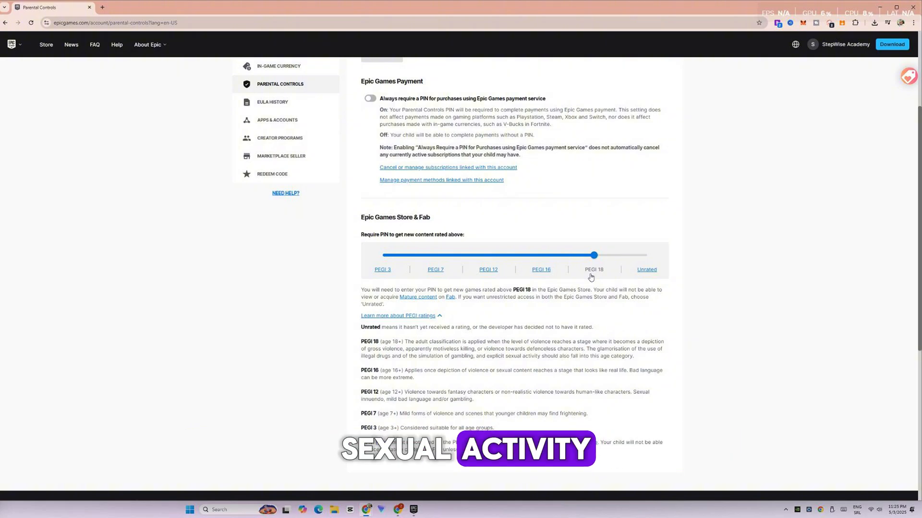
- Move the PIN content-rating slider through PEGI 16 and 12 to PEGI 3, then reach the Support page
left_click_drag(594, 255, 541, 255)
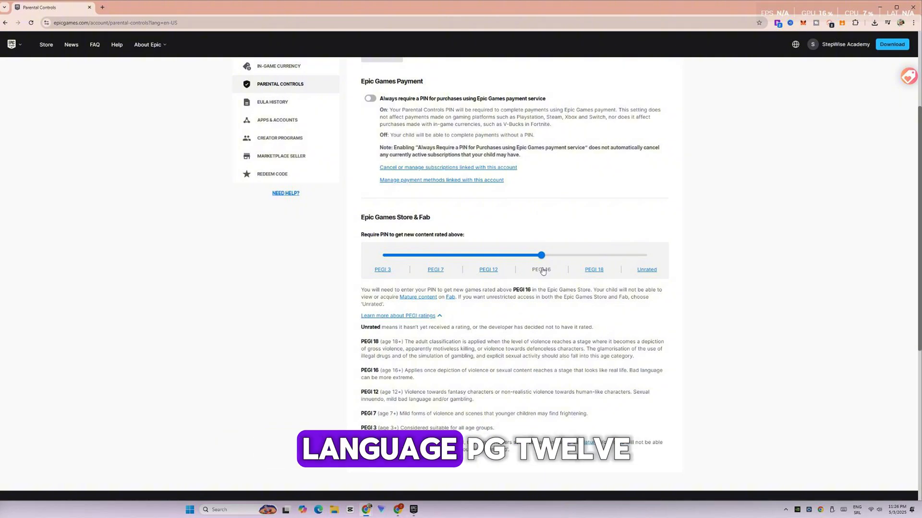
left_click_drag(541, 255, 487, 255)
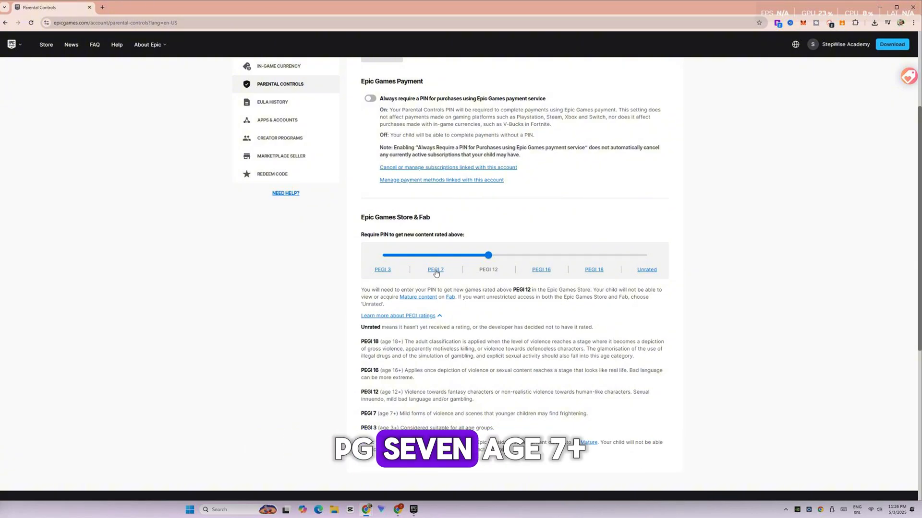
left_click_drag(488, 255, 435, 255)
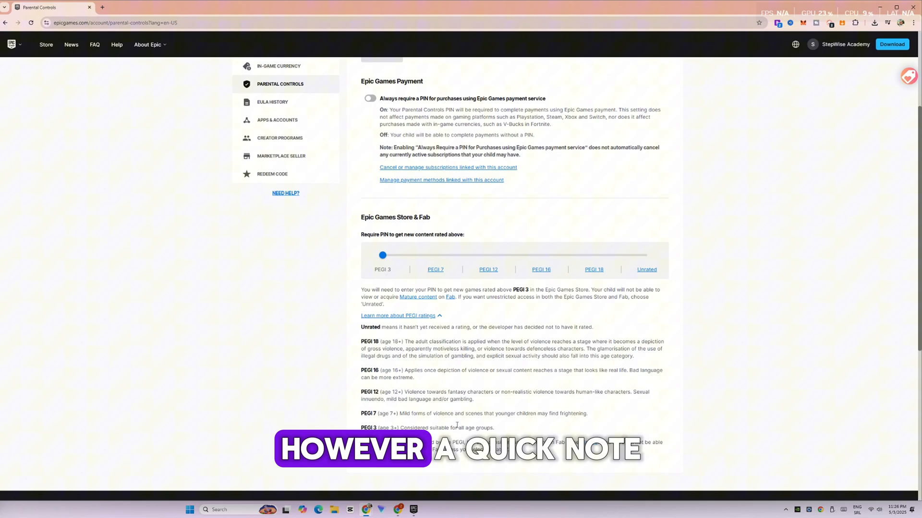
left_click_drag(382, 255, 646, 255)
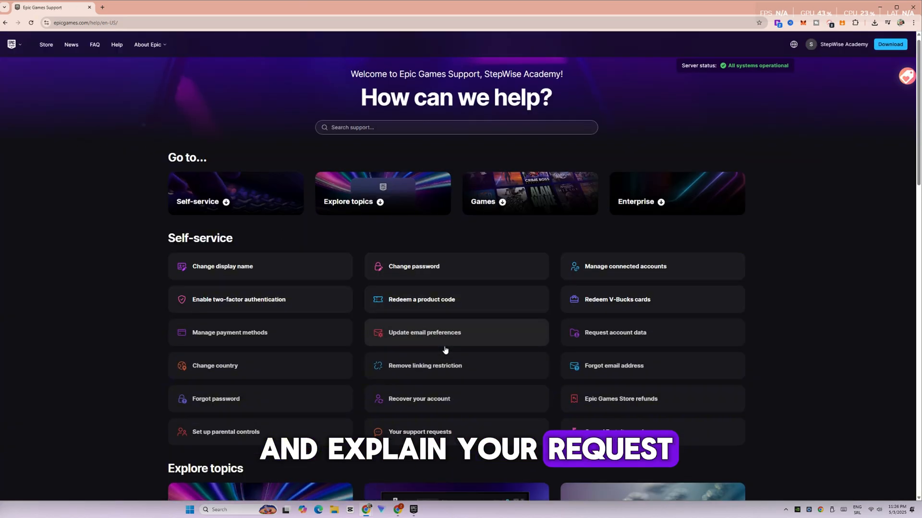
- Open the 'Your support requests' form under Self-service on the Support page
scroll("down", 3)
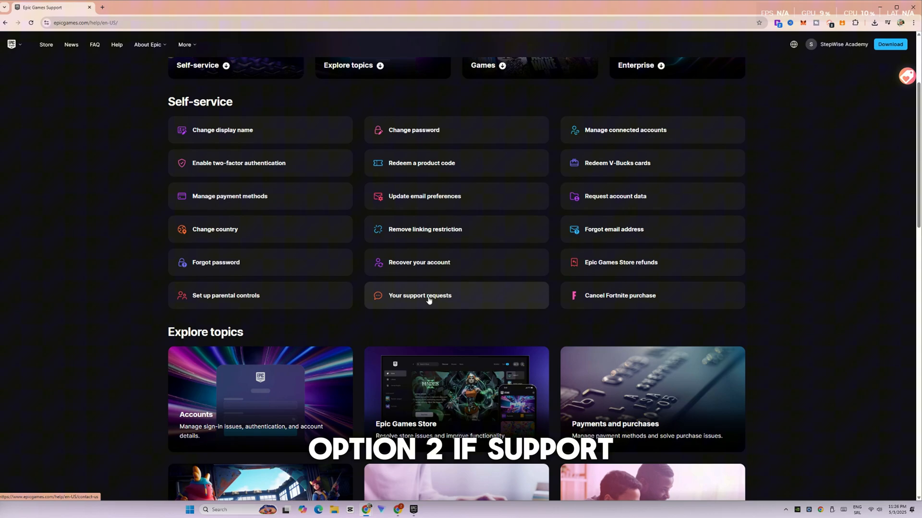
left_click(420, 296)
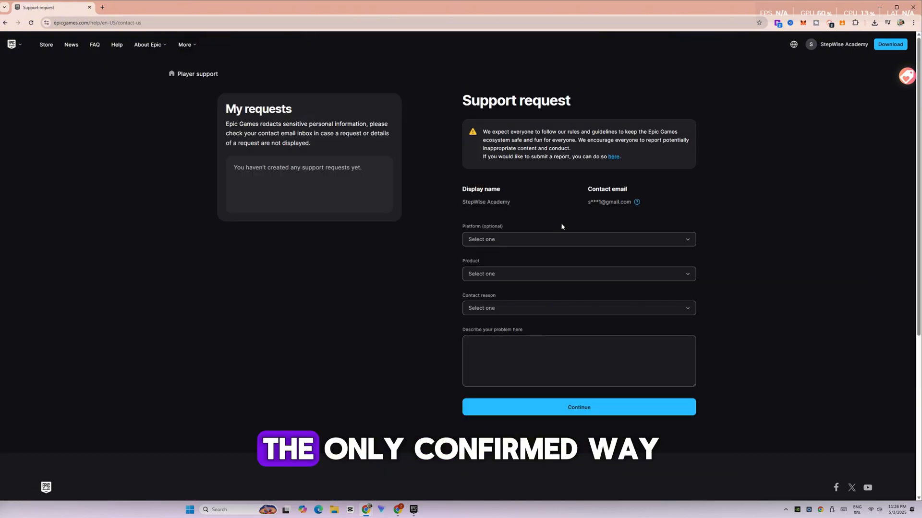